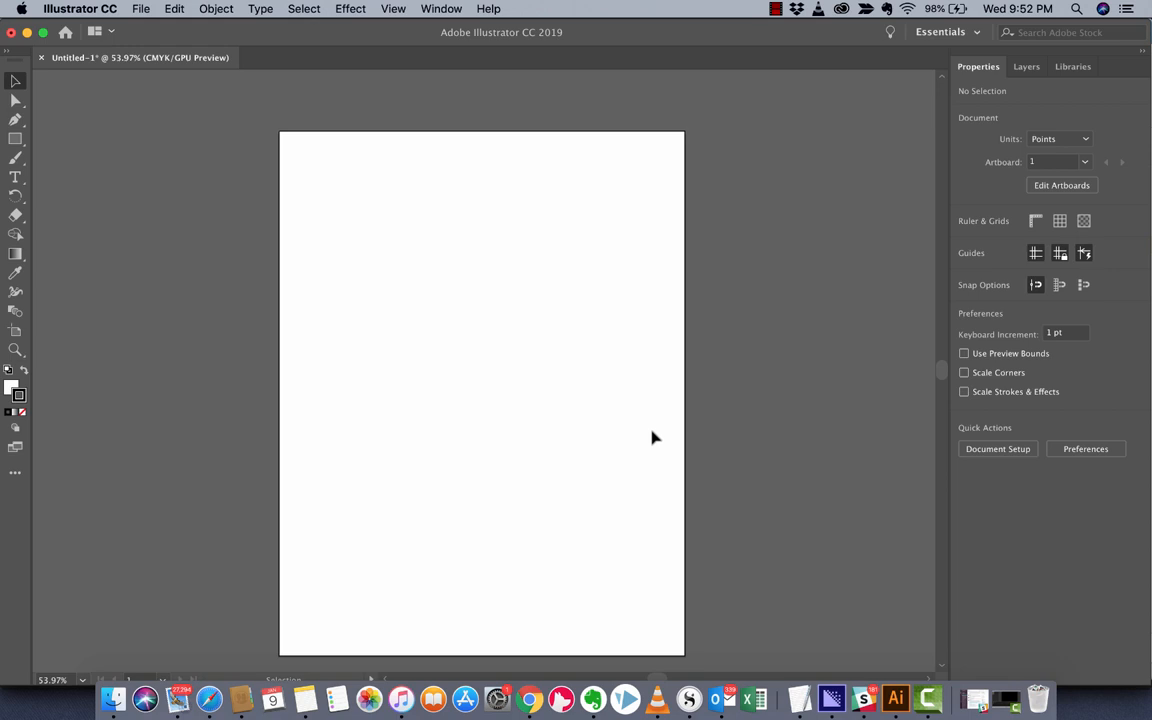
pyautogui.moveTo(536, 378)
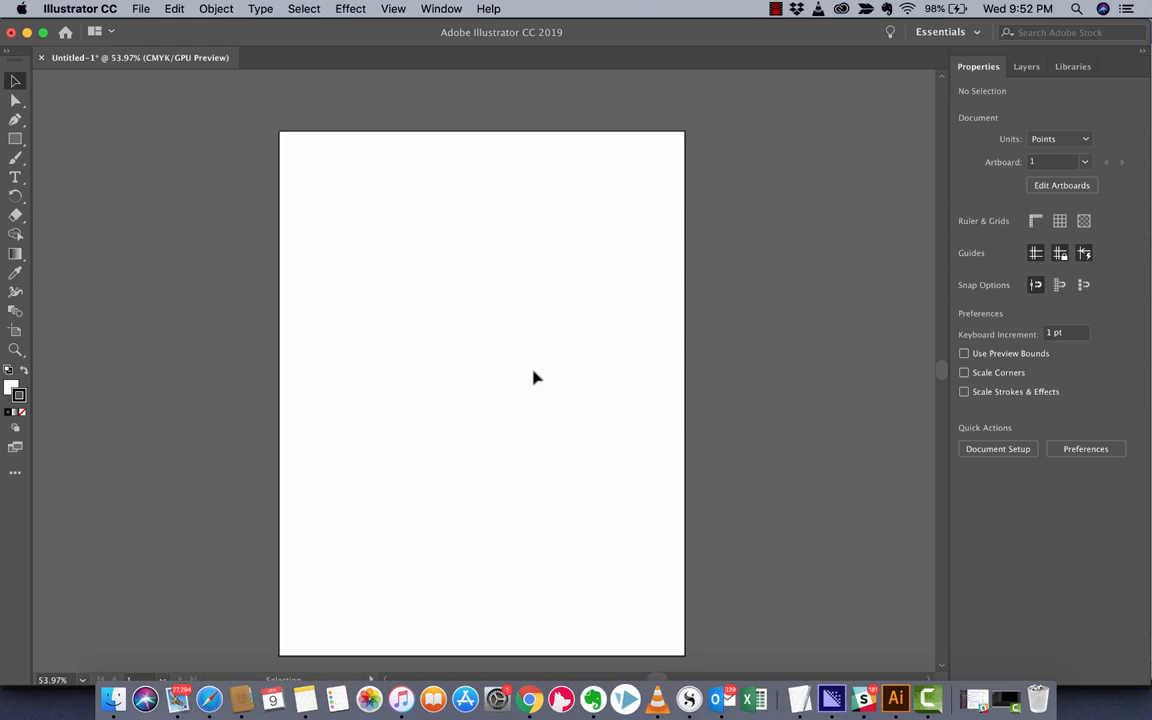
pyautogui.moveTo(340, 195)
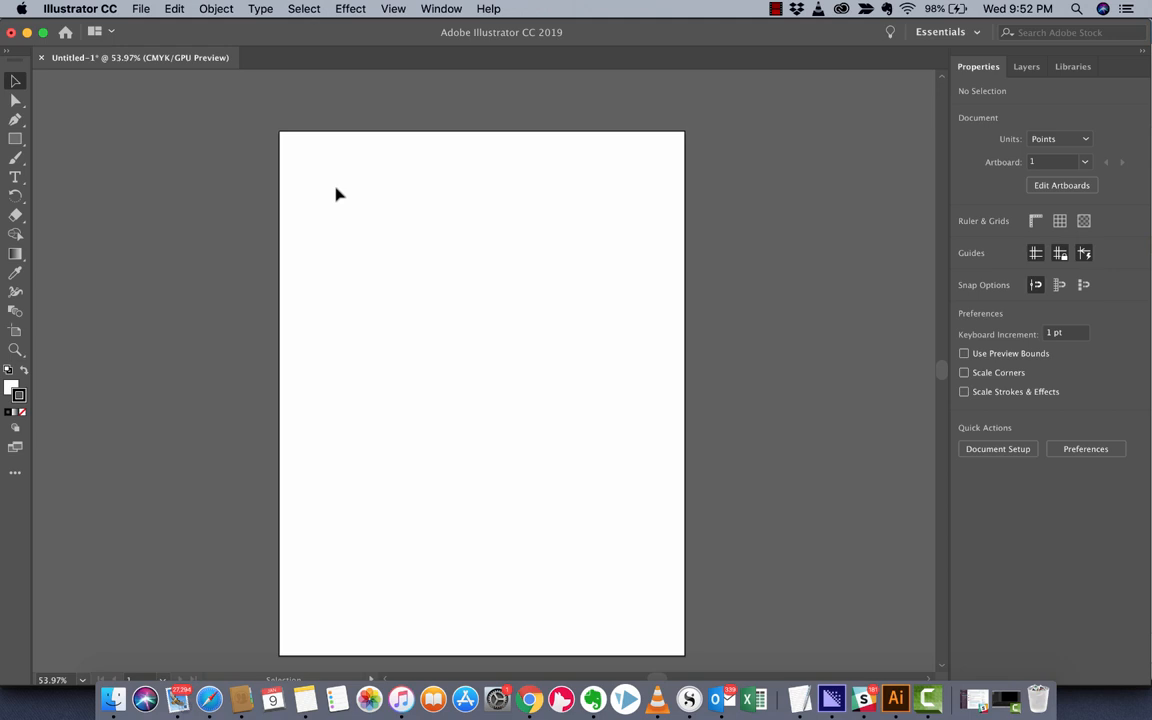
# Step: Draw a 15 pt stroked, white-filled rectangle in the artboard's upper half, then deselect it
pyautogui.click(80, 8)
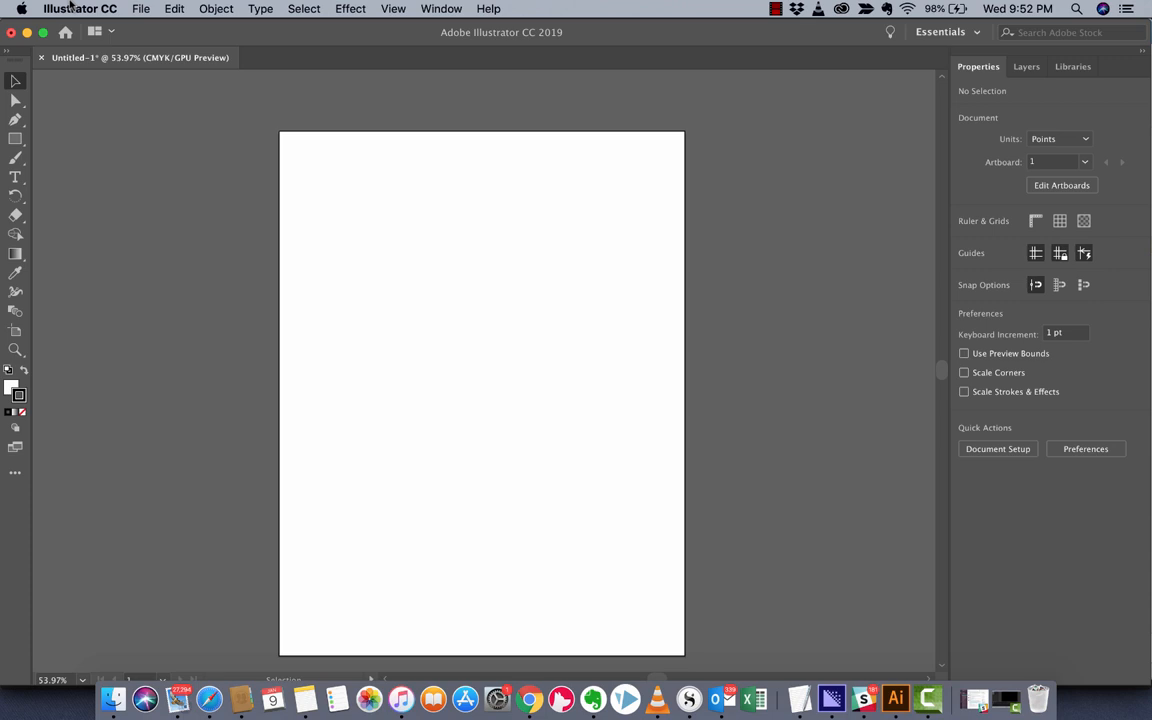
pyautogui.moveTo(56, 110)
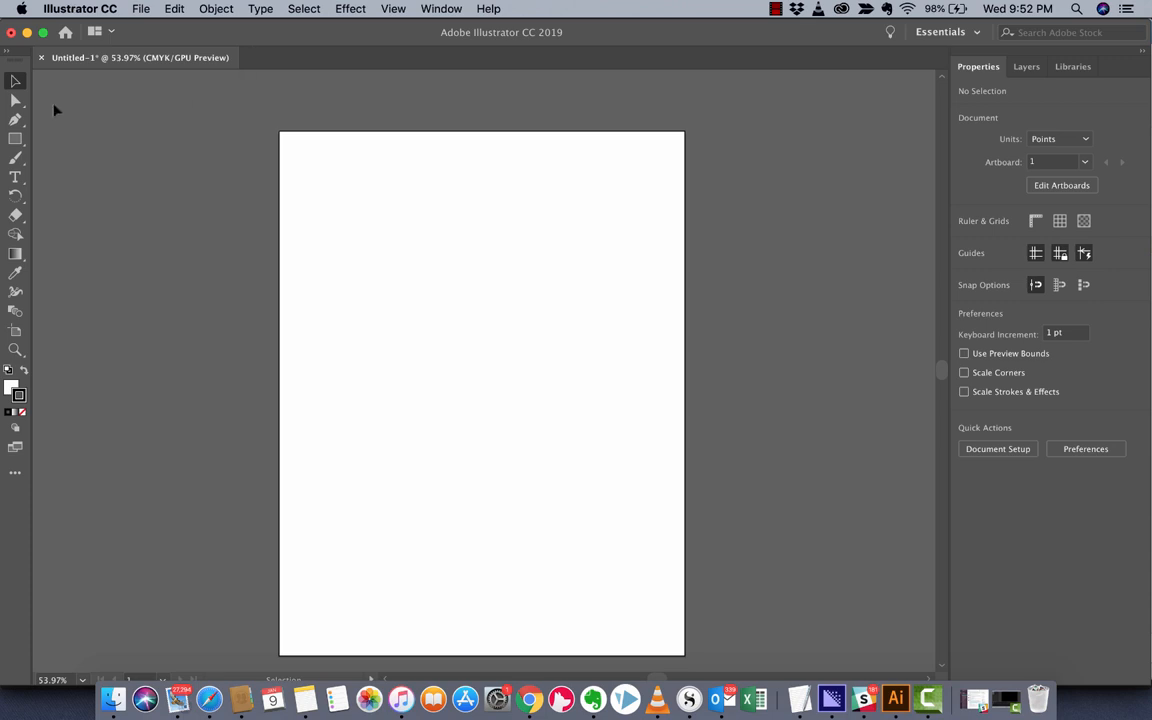
pyautogui.click(441, 8)
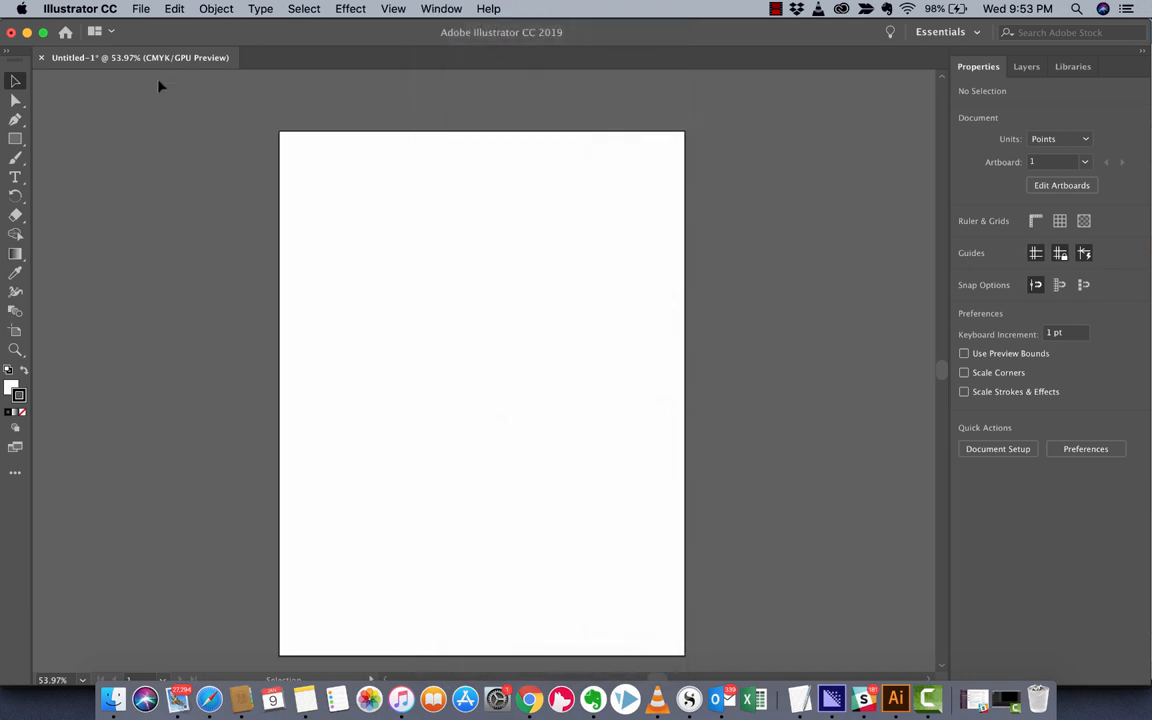
pyautogui.moveTo(148, 165)
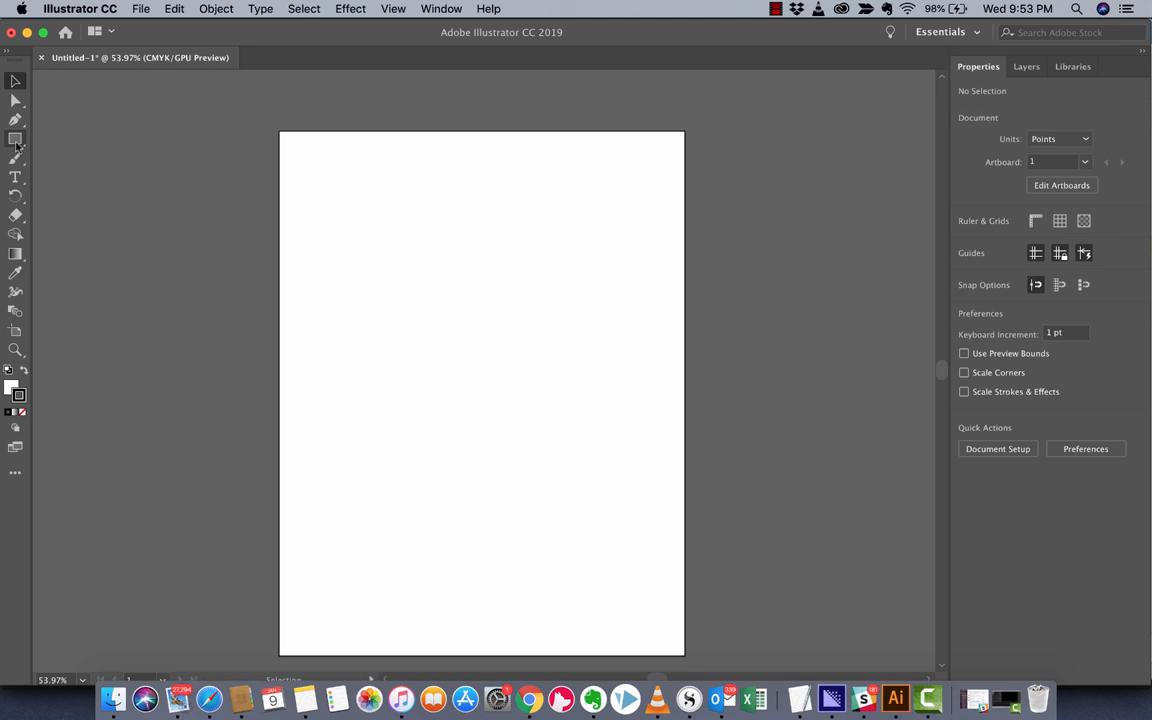
pyautogui.moveTo(15, 140)
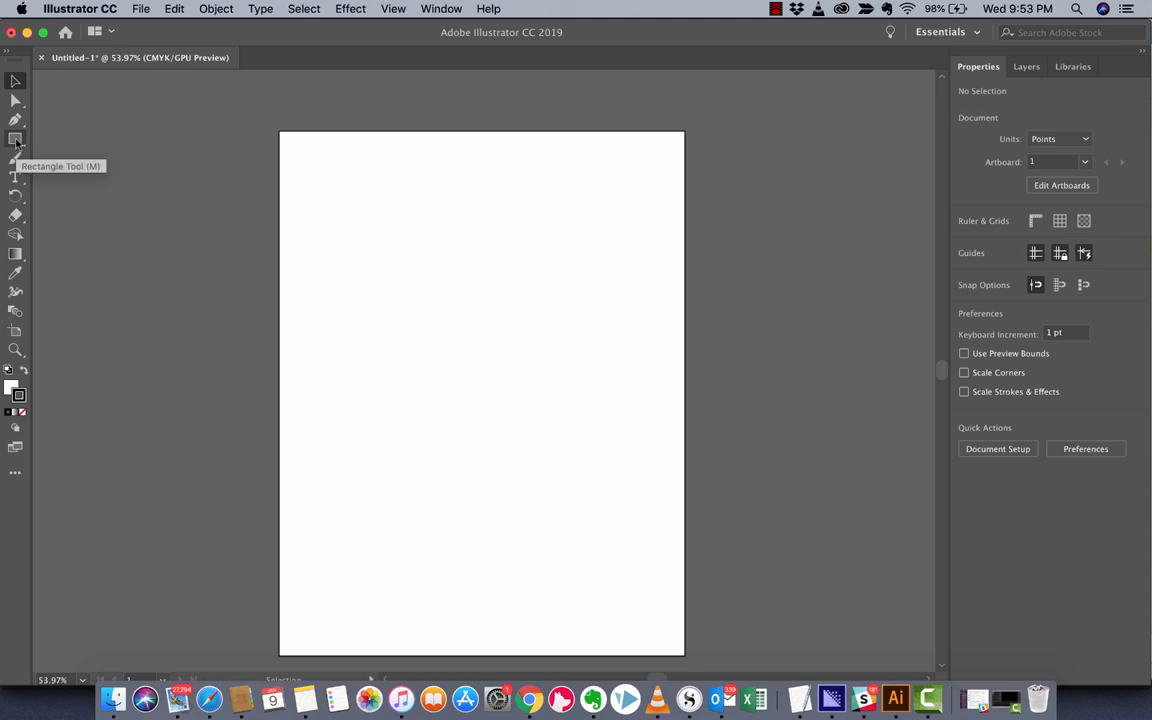
pyautogui.moveTo(345, 225); pyautogui.dragTo(608, 435)
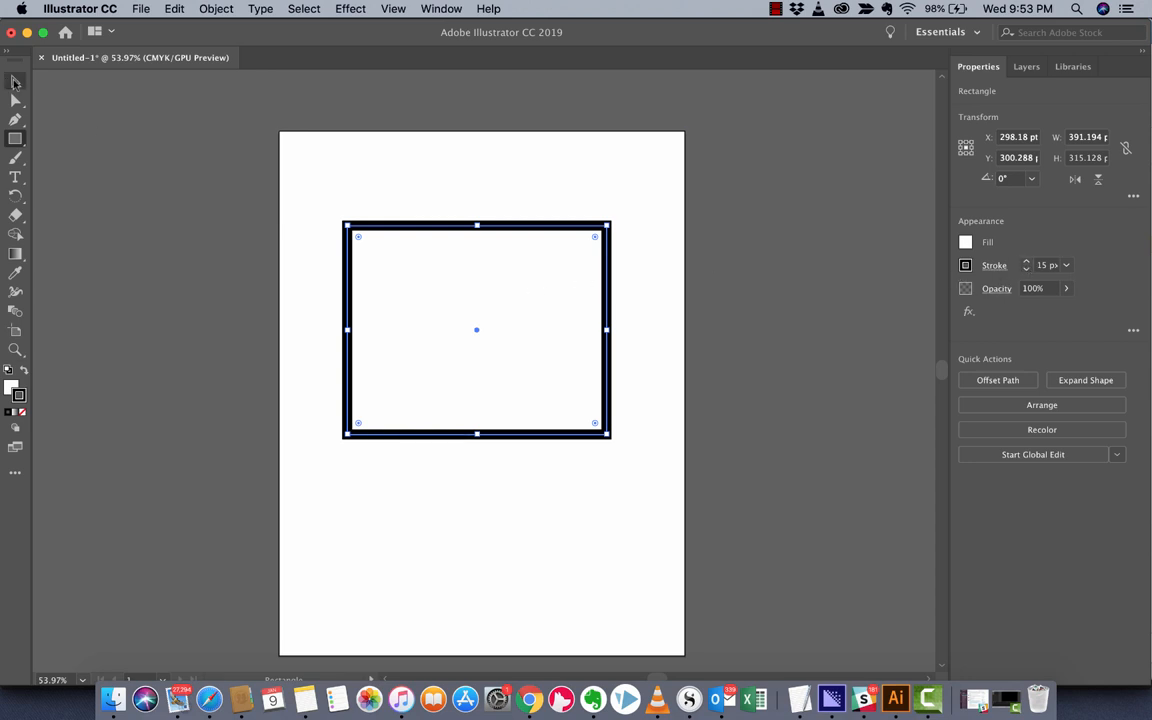
pyautogui.click(161, 203)
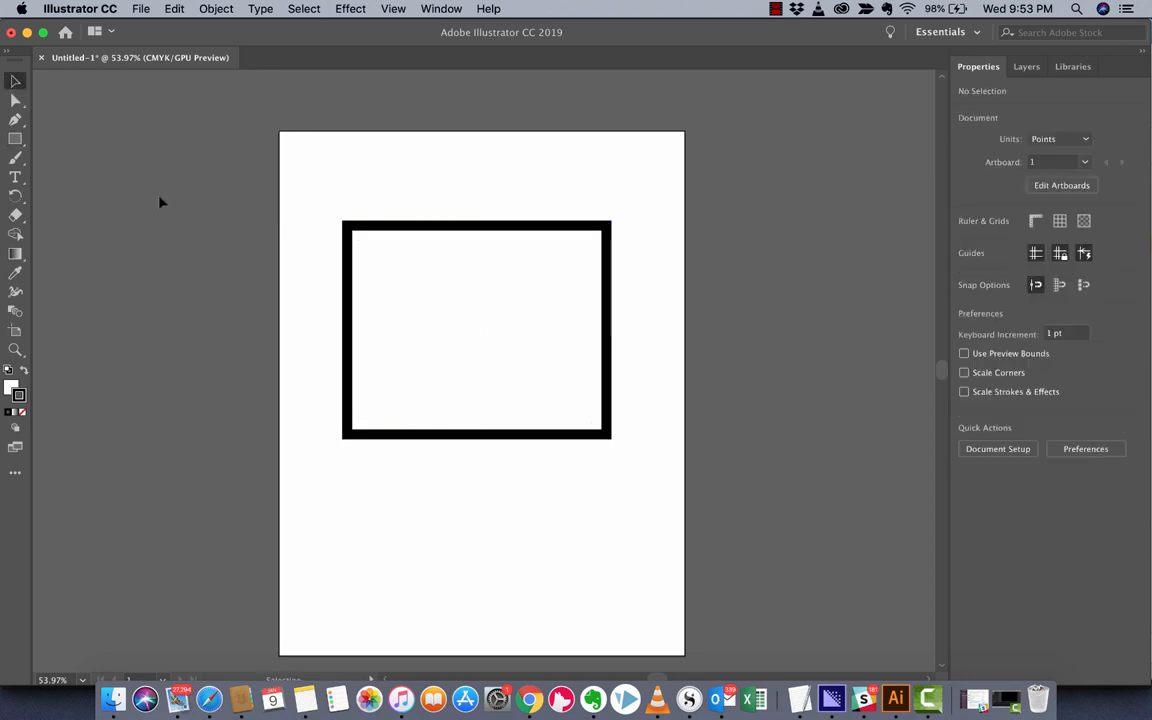
# Step: Switch to the Ellipse tool for a circle overlapping the rectangle's lower edge
pyautogui.click(15, 139)
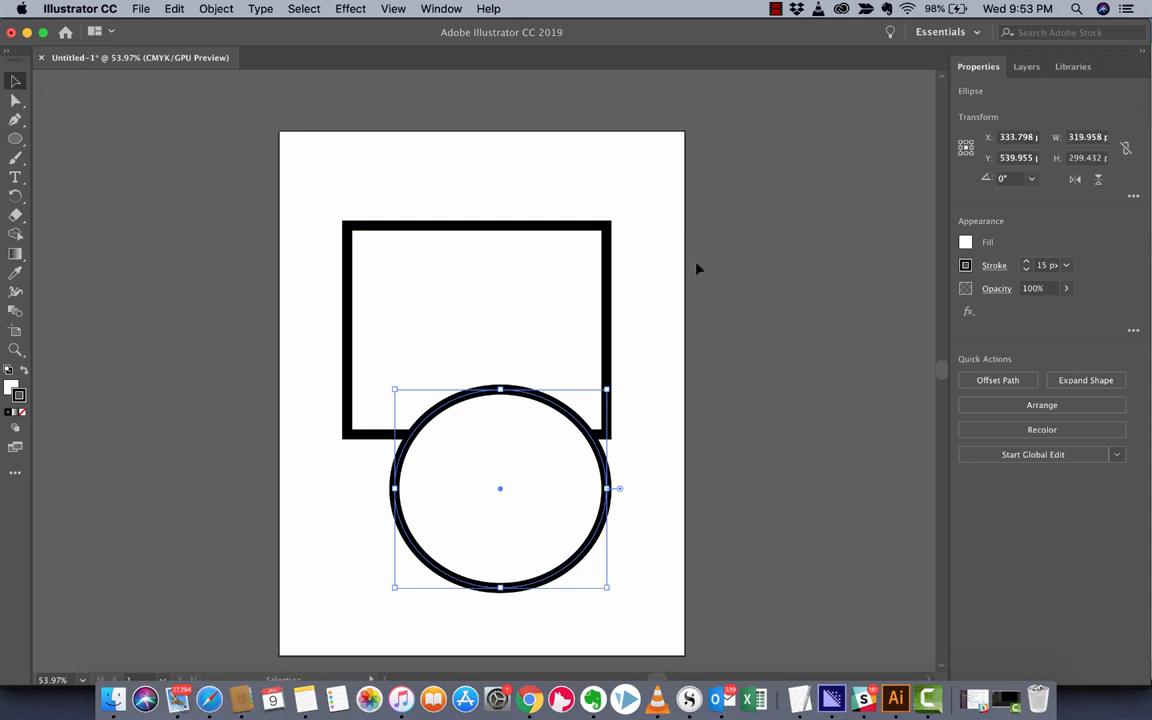
# Step: Show the Layers panel, expanding then collapsing Layer 1 to see the rectangle and ellipse
pyautogui.click(1027, 66)
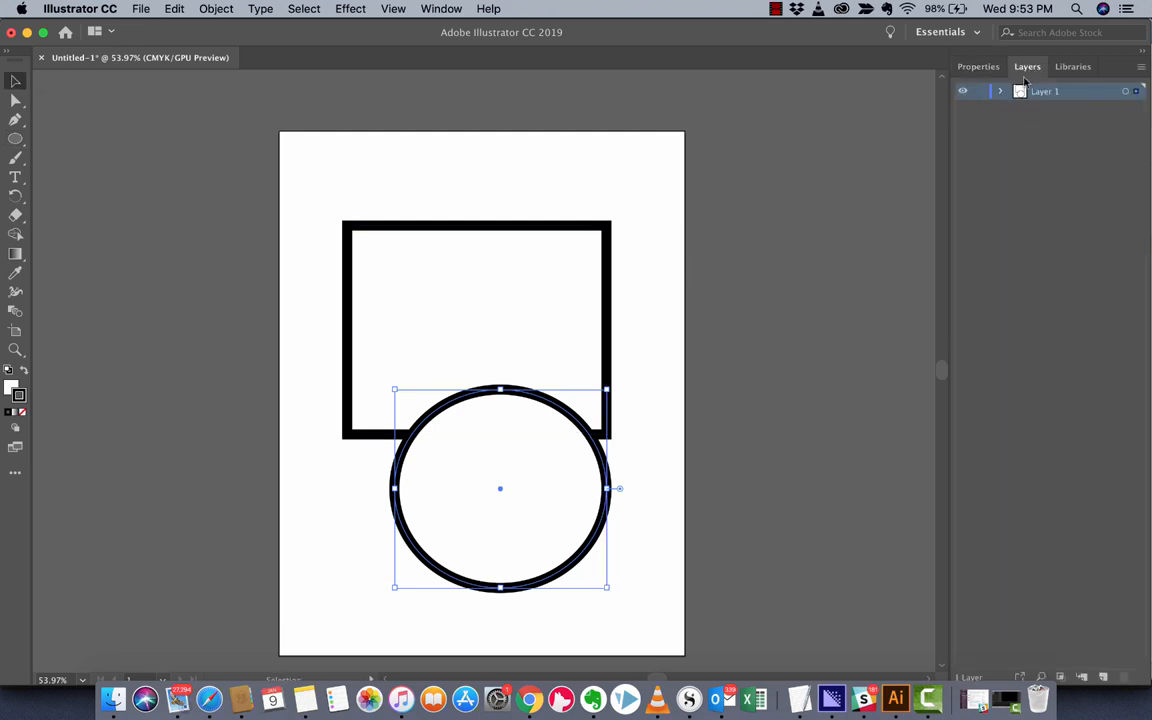
pyautogui.click(999, 91)
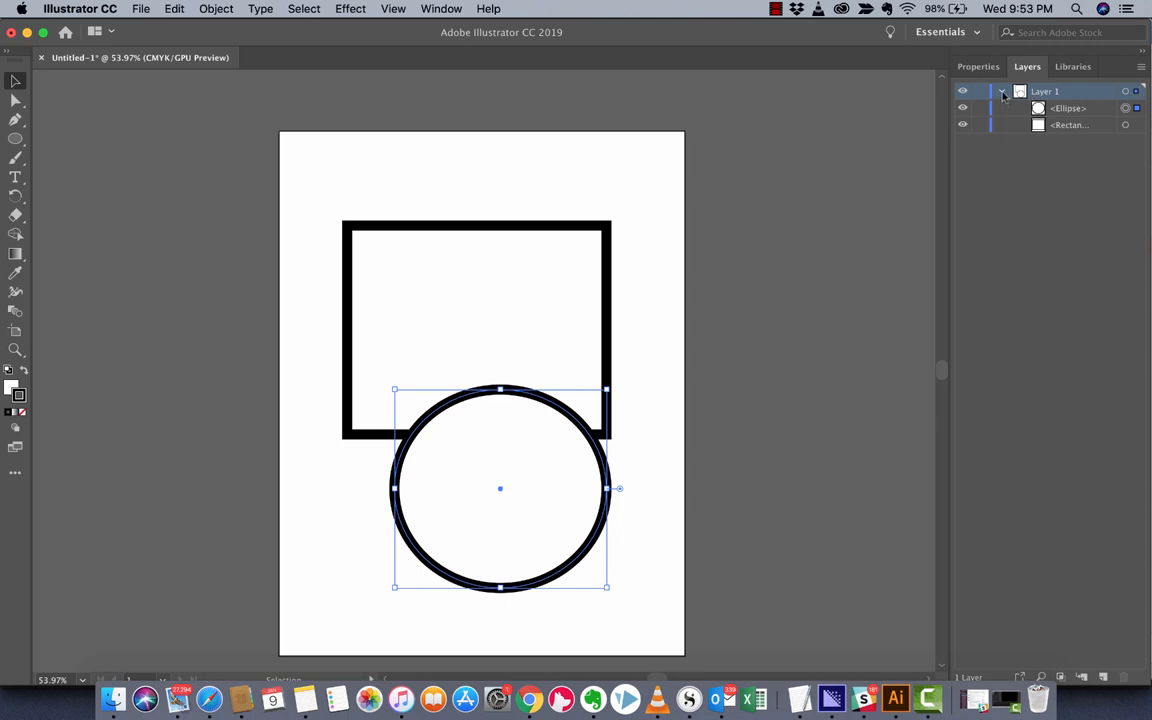
pyautogui.click(1001, 91)
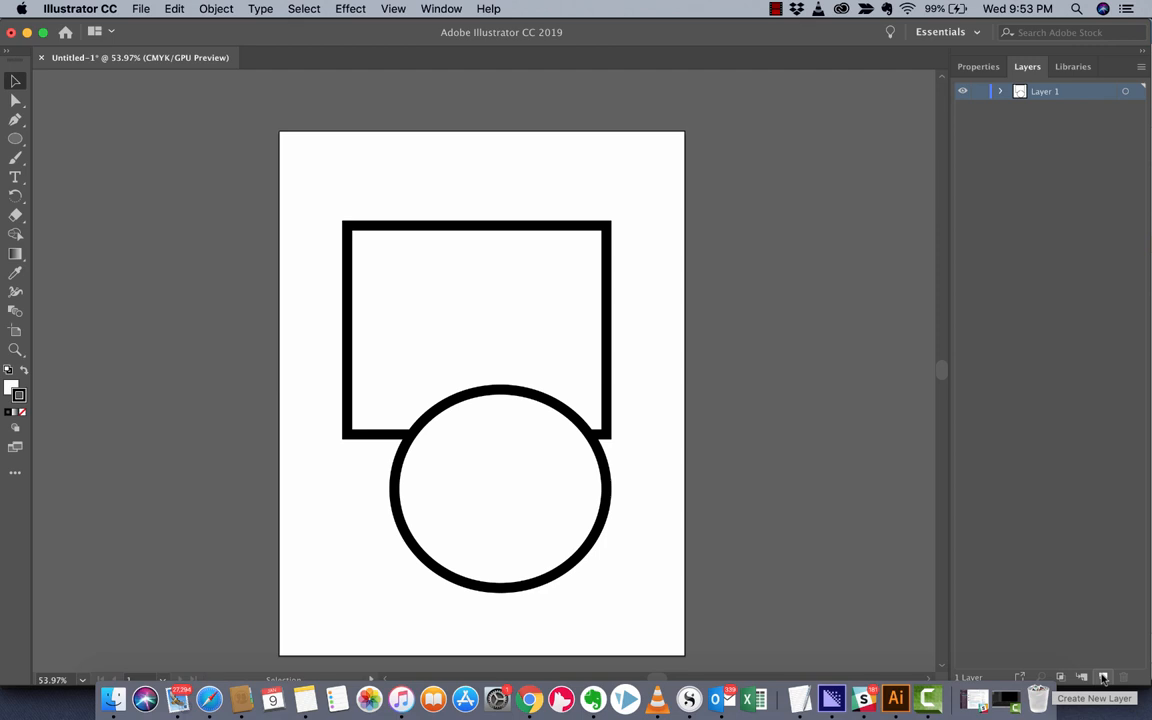
# Step: Create a new layer above Layer 1 and rename it 'Circle'
pyautogui.click(1103, 677)
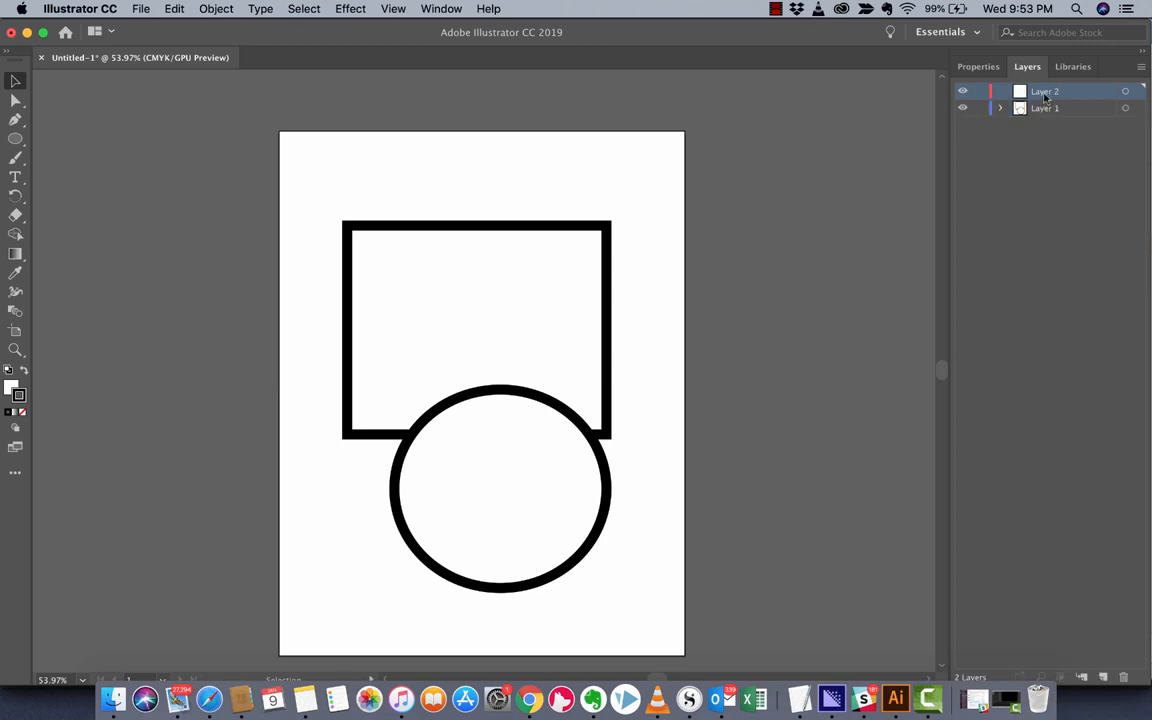
pyautogui.doubleClick(1044, 91)
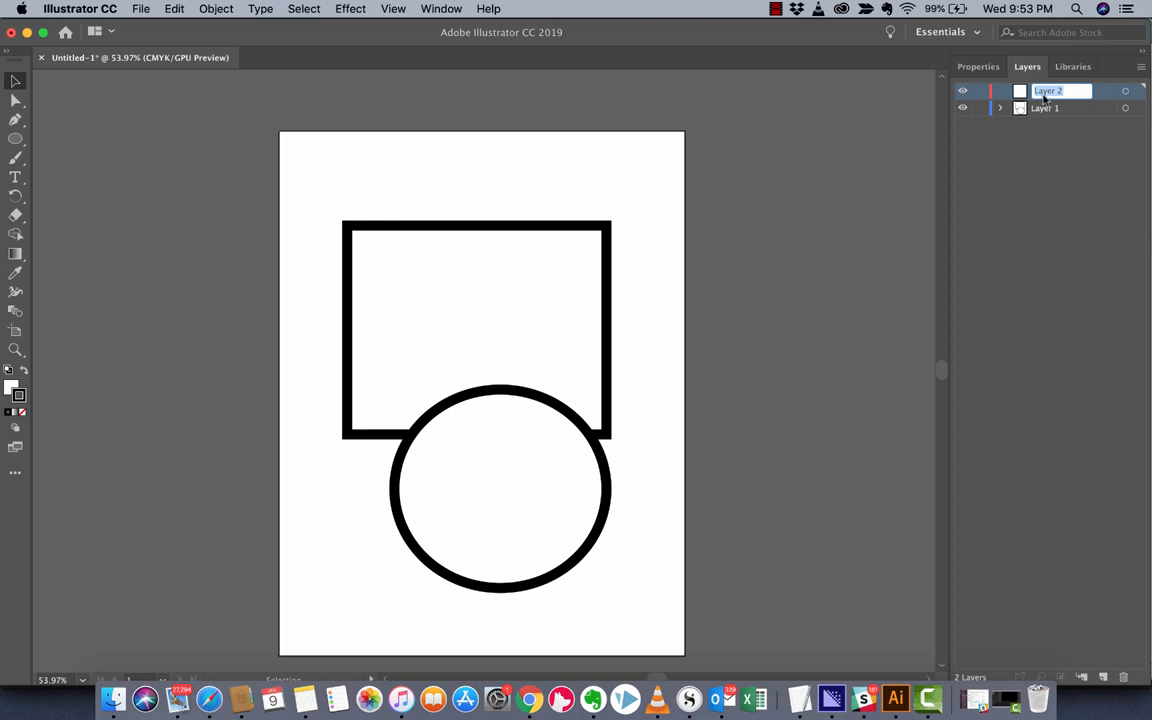
pyautogui.write('Circle')
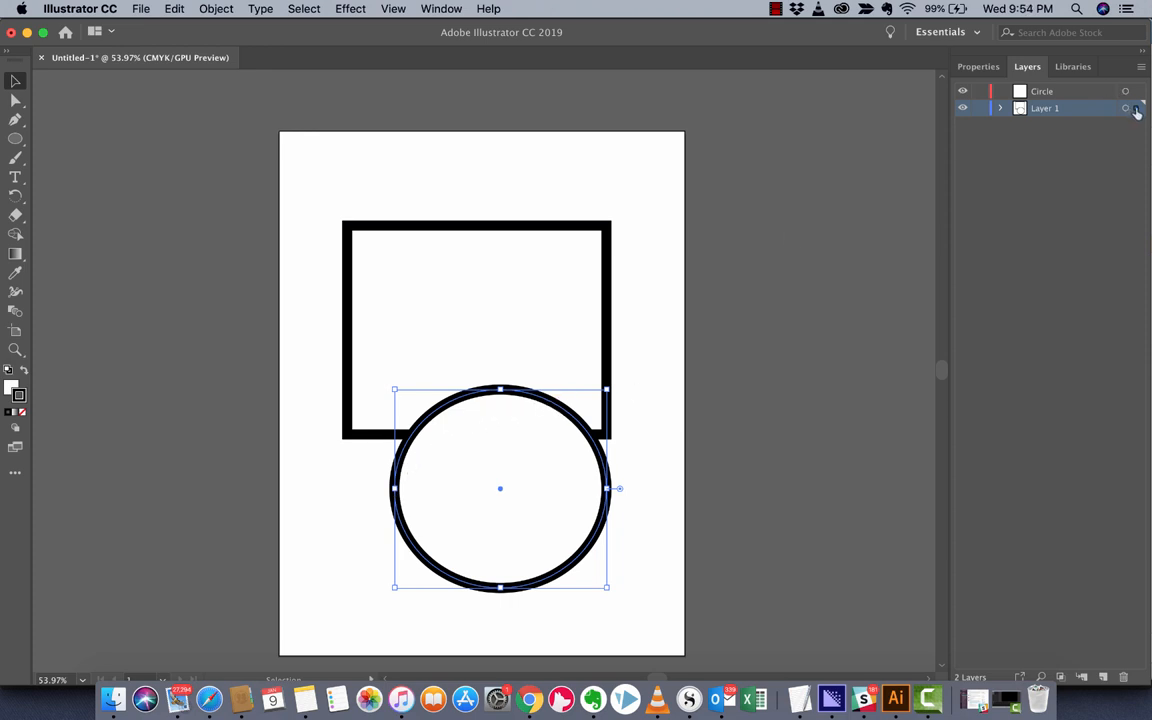
pyautogui.moveTo(1126, 108)
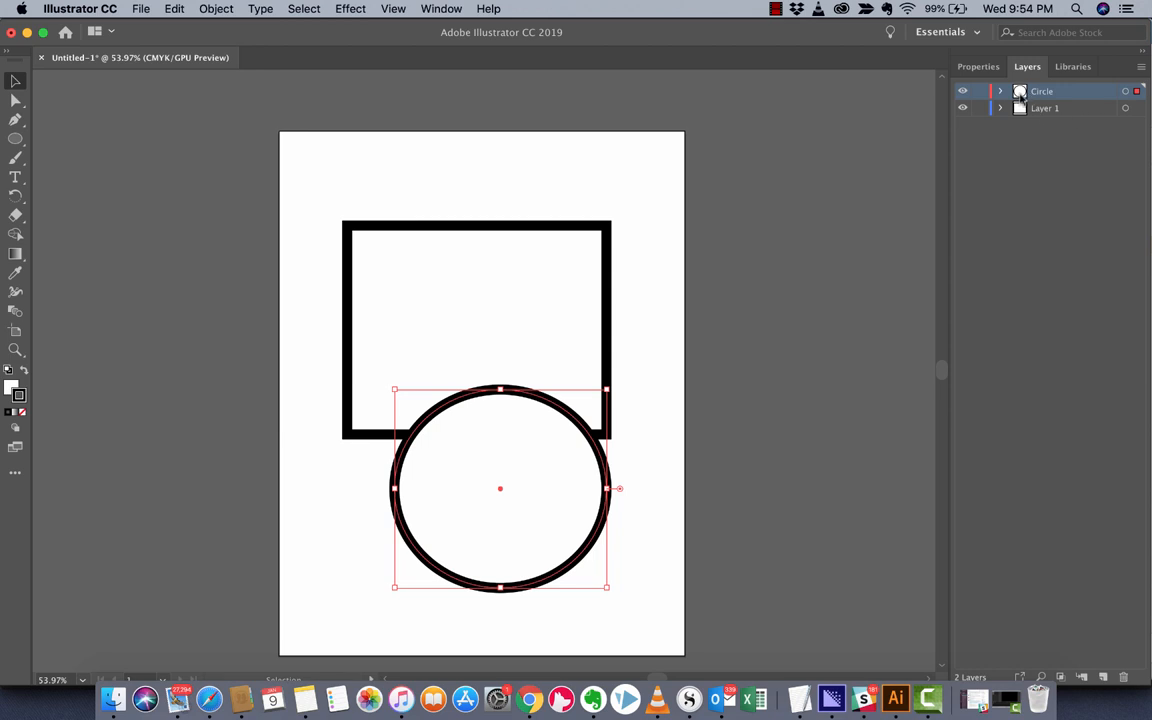
pyautogui.moveTo(938, 133)
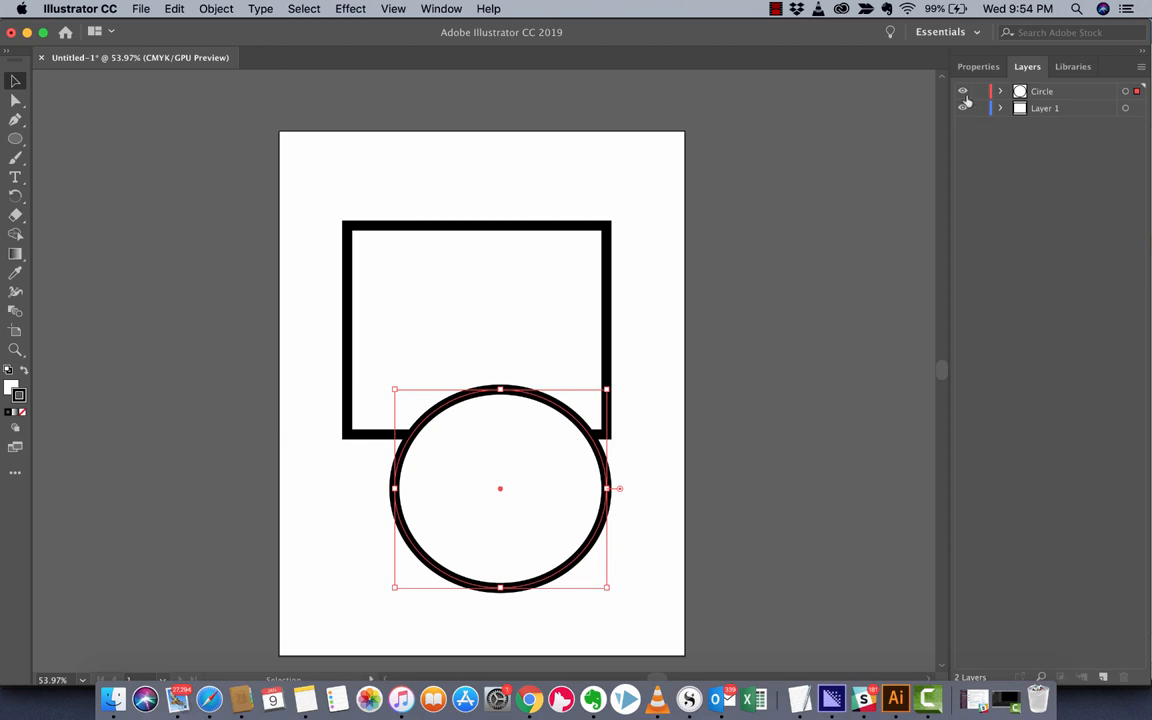
pyautogui.moveTo(963, 91)
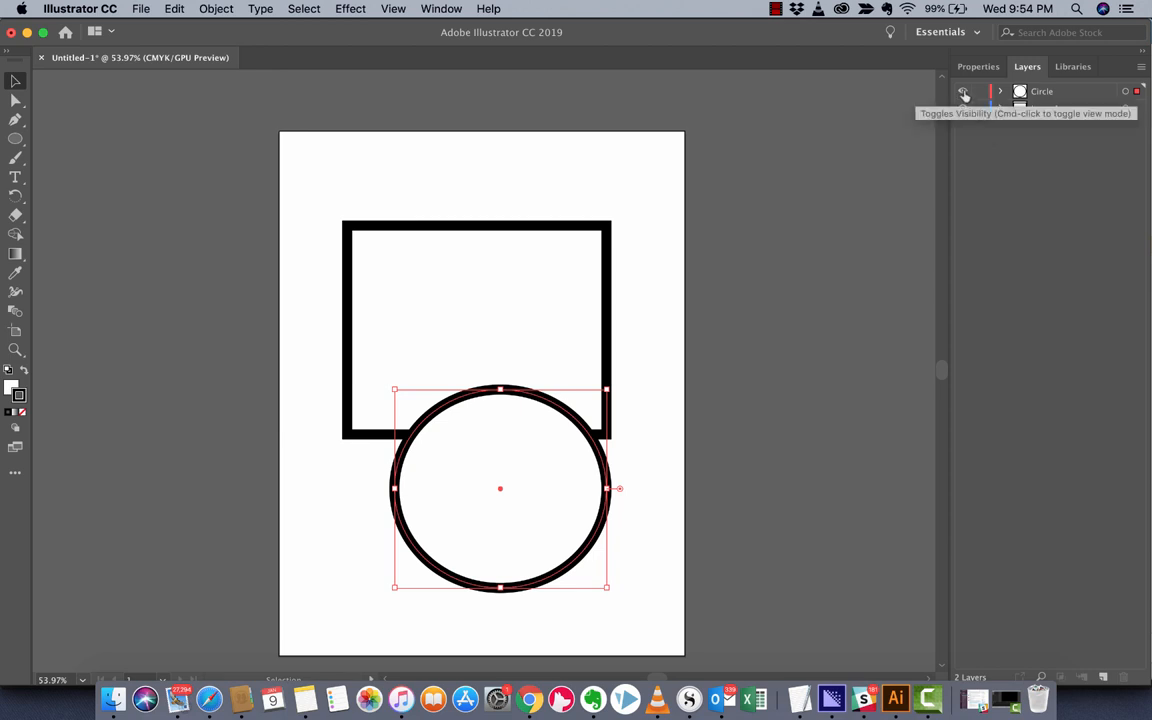
pyautogui.click(963, 91)
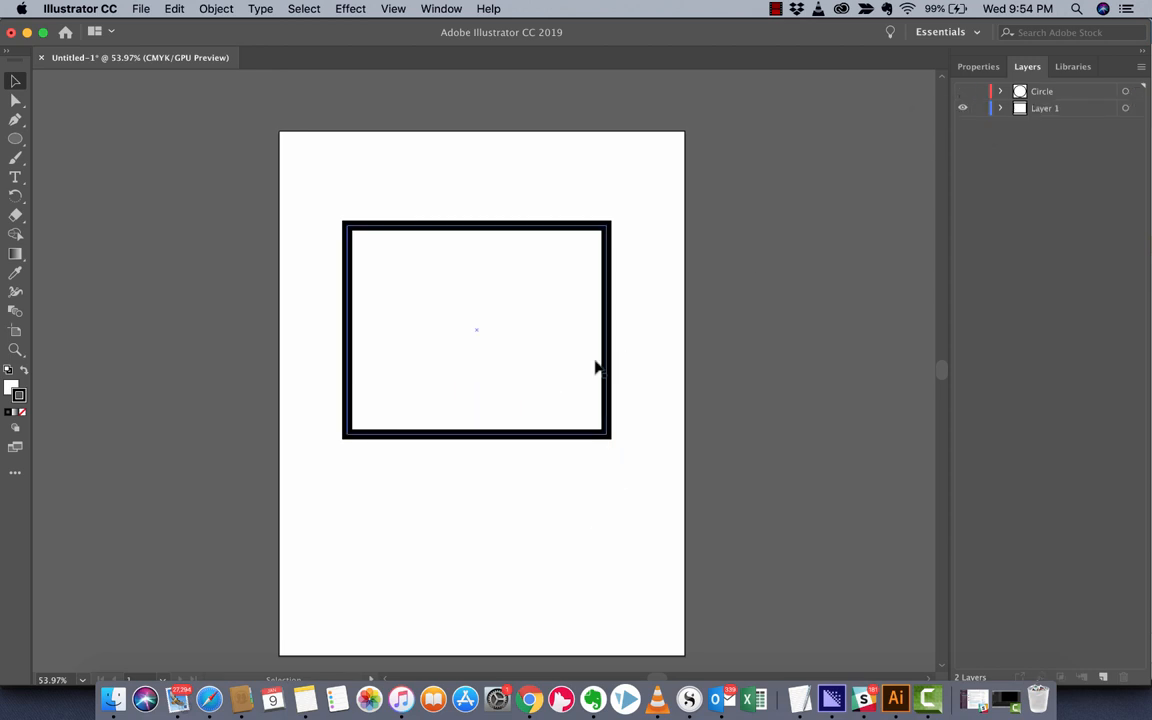
pyautogui.click(962, 91)
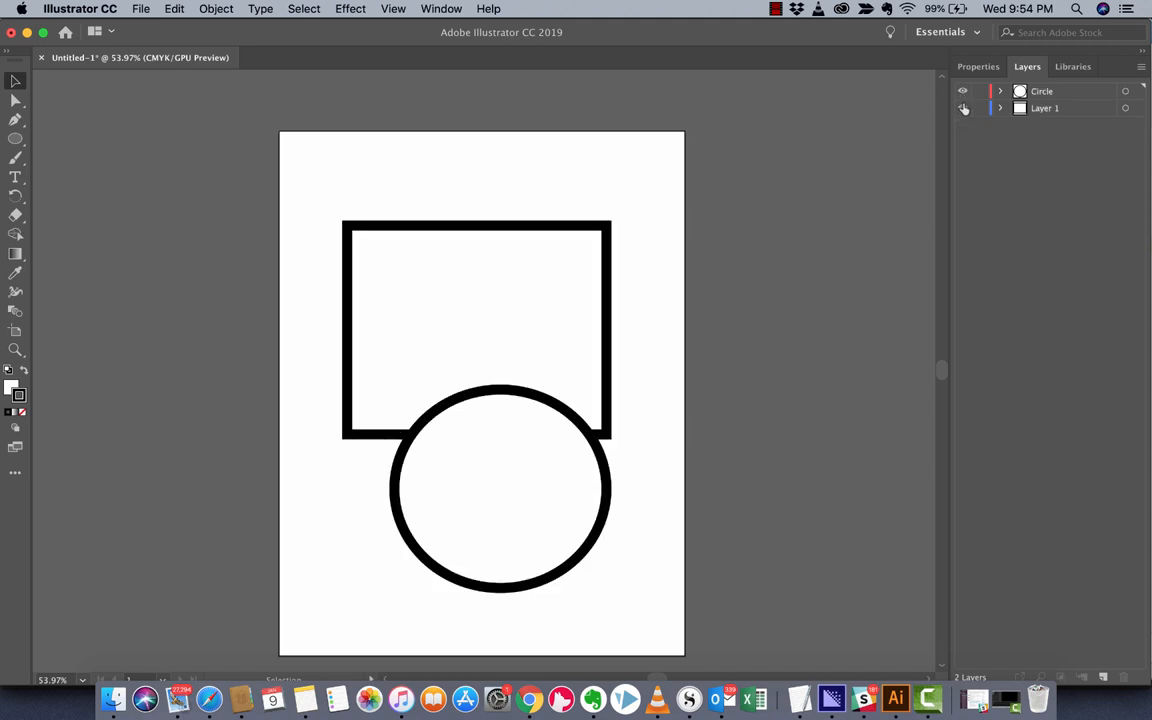
pyautogui.click(962, 108)
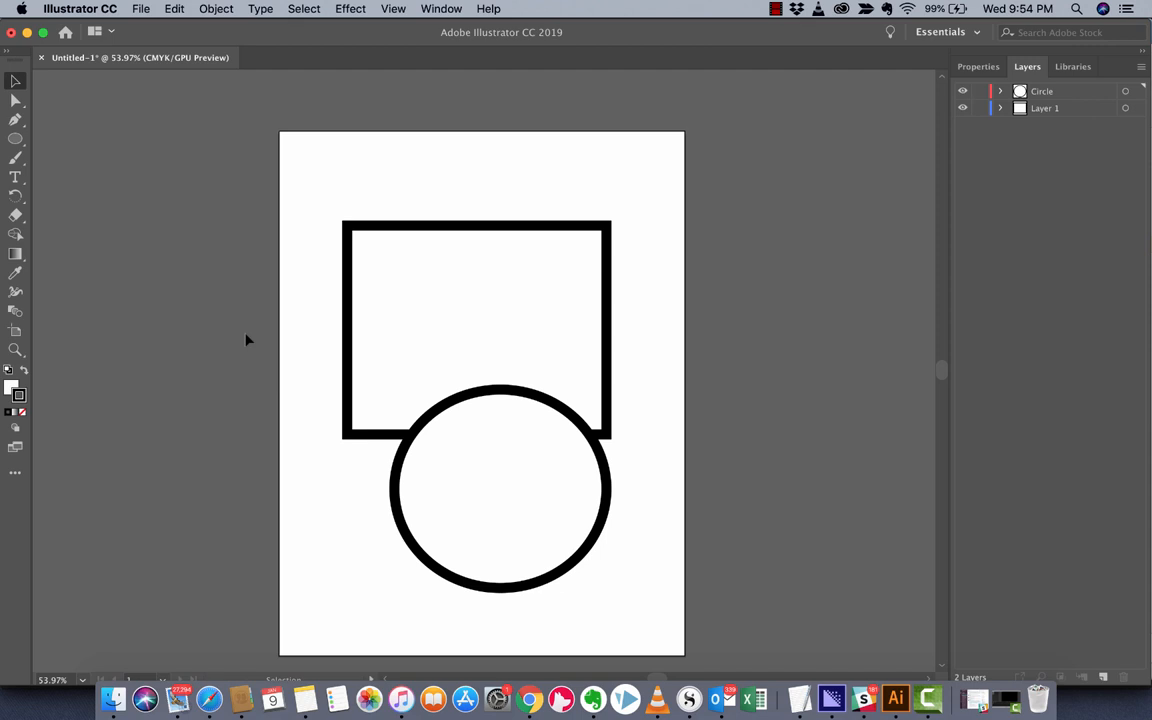
pyautogui.moveTo(711, 435)
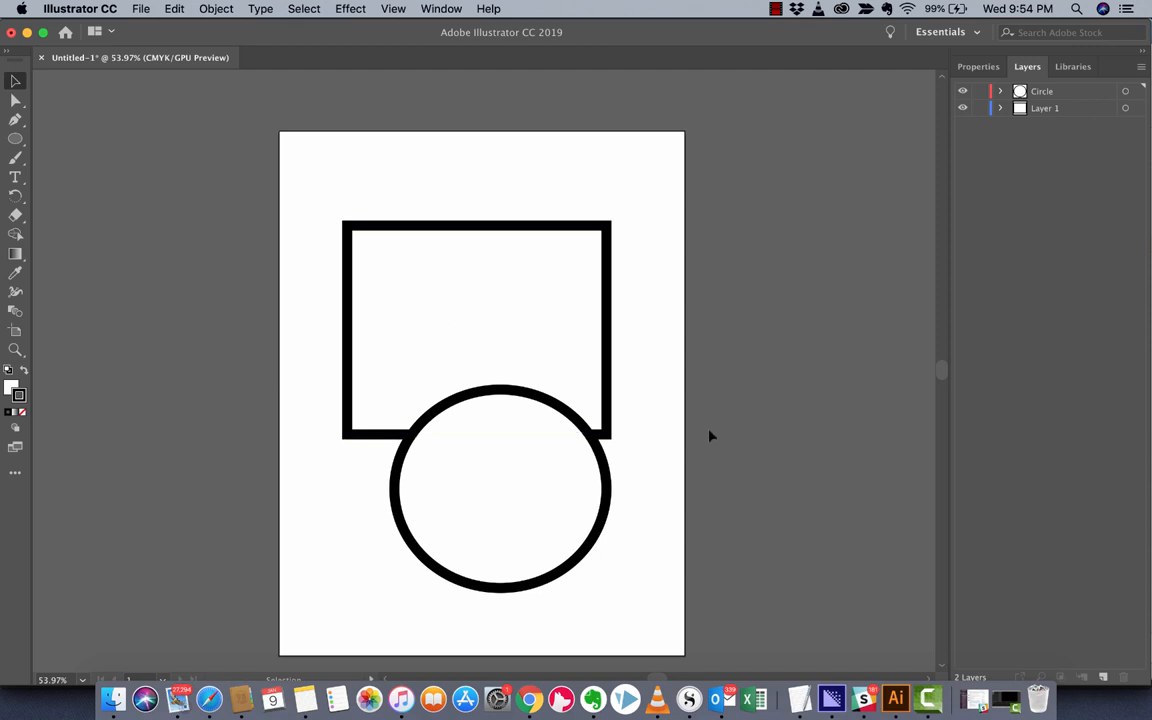
pyautogui.moveTo(928, 697)
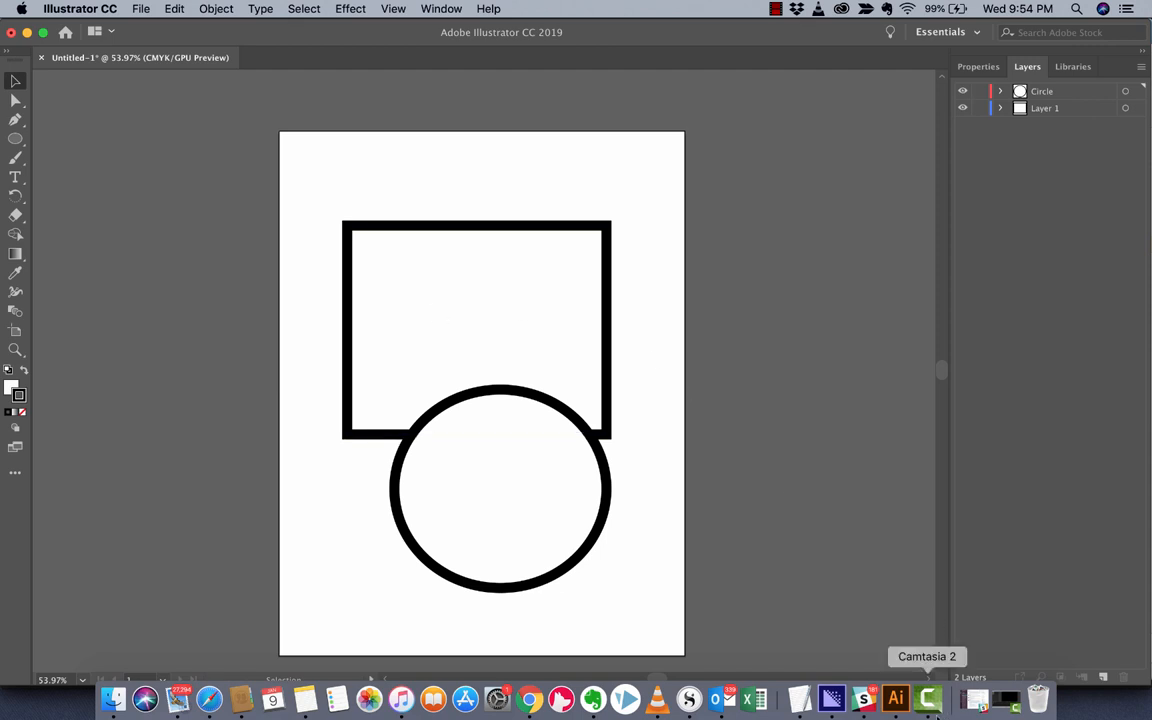